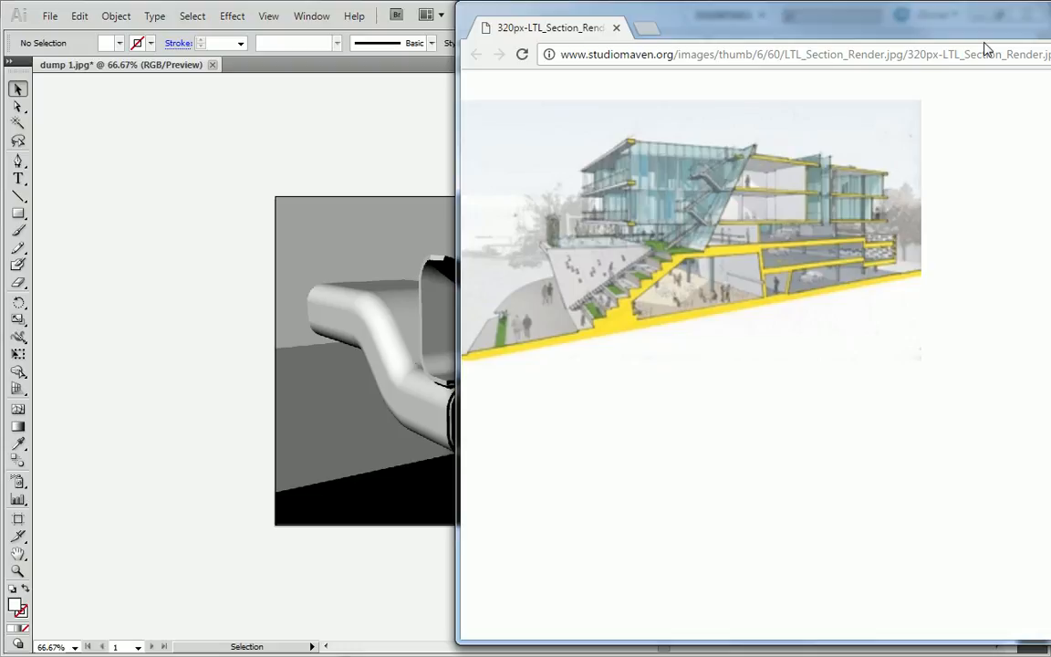
{"action": "mouse_move", "coordinate": [664, 203]}
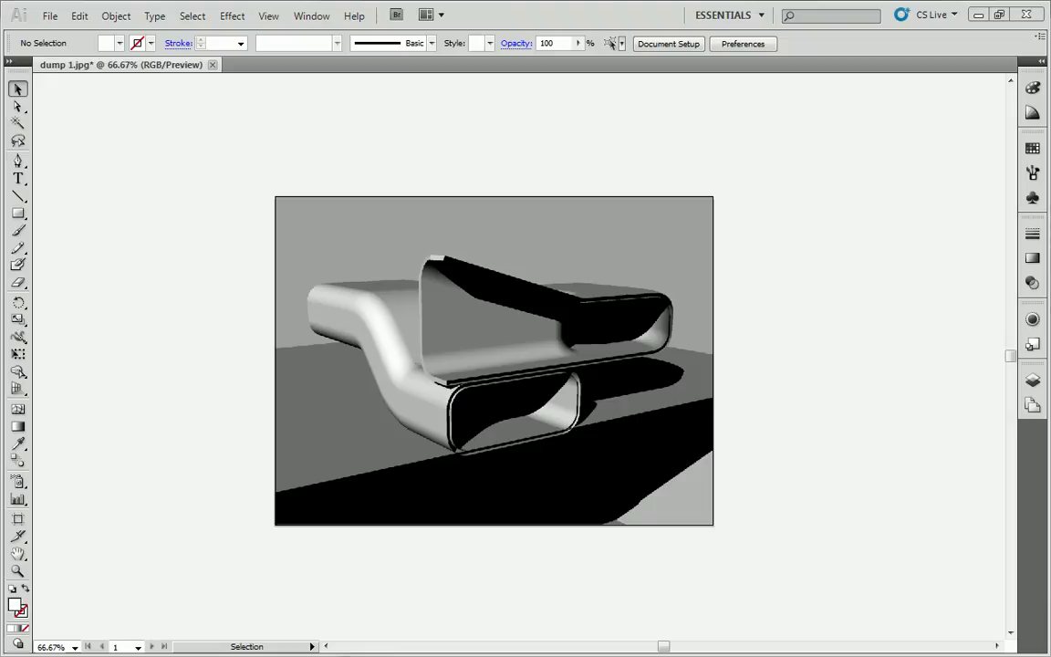
{"action": "mouse_move", "coordinate": [949, 286]}
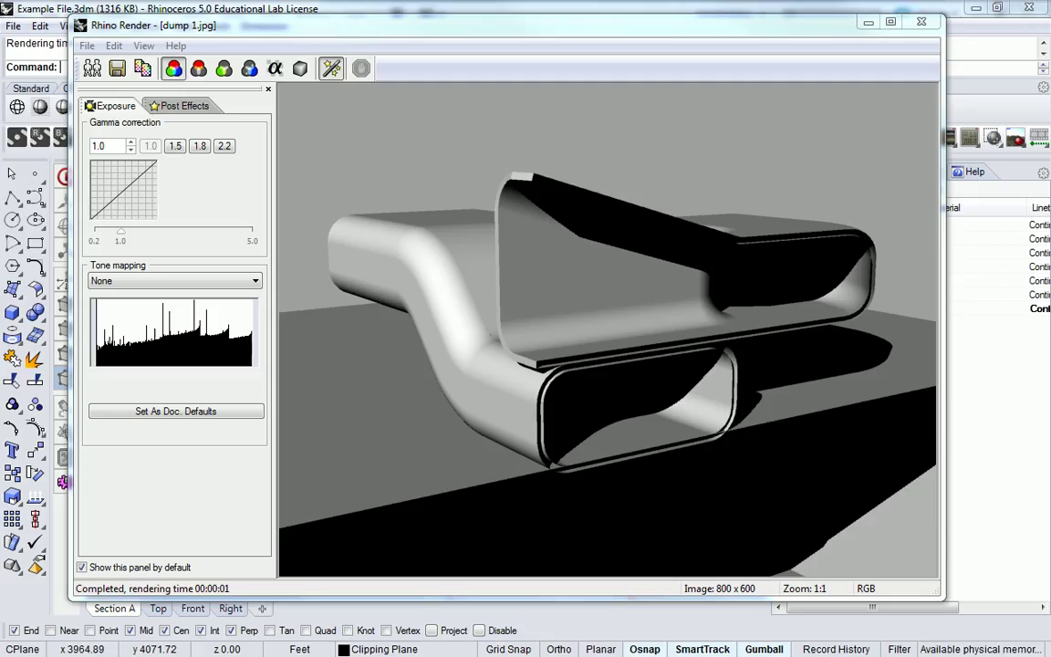
Step: Bring the Rhino bench model window back to the front
{"action": "left_click", "coordinate": [919, 24]}
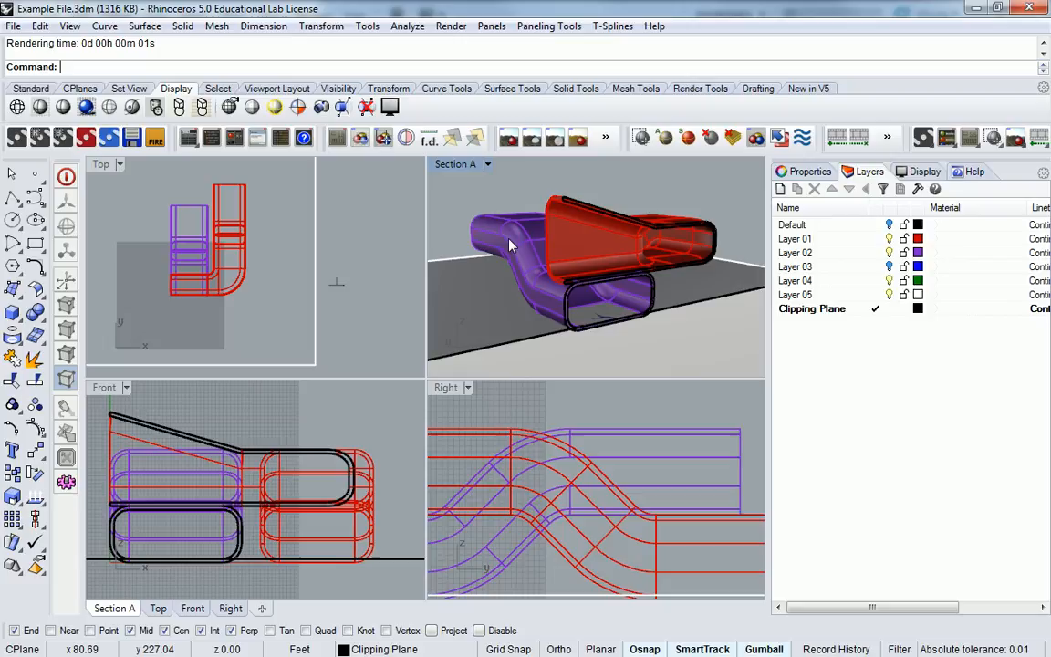
{"action": "mouse_move", "coordinate": [684, 190]}
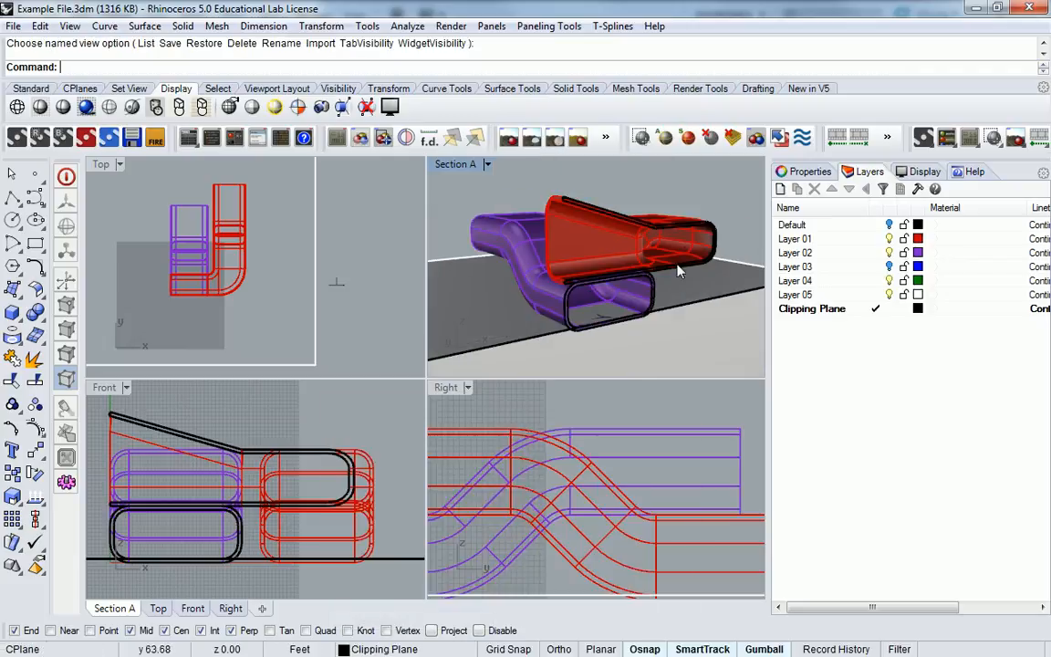
{"action": "mouse_move", "coordinate": [718, 199]}
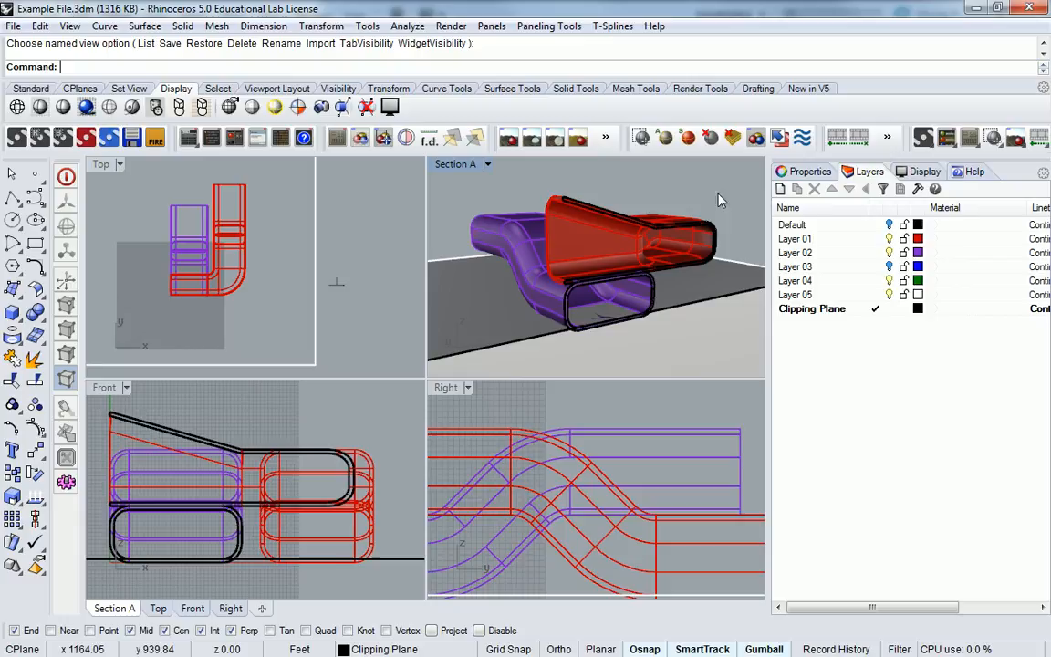
{"action": "mouse_move", "coordinate": [629, 208]}
{"action": "type", "text": "Section"}
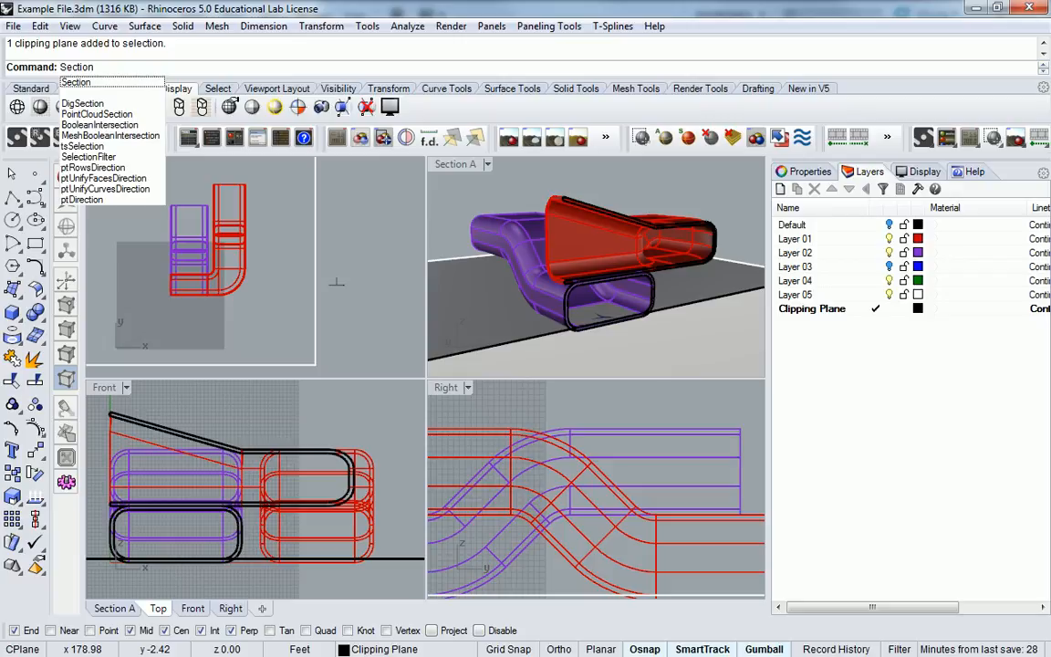
Step: Start Section and window-select the bench surfaces in the Top viewport as objects to cut
{"action": "left_click", "coordinate": [73, 80]}
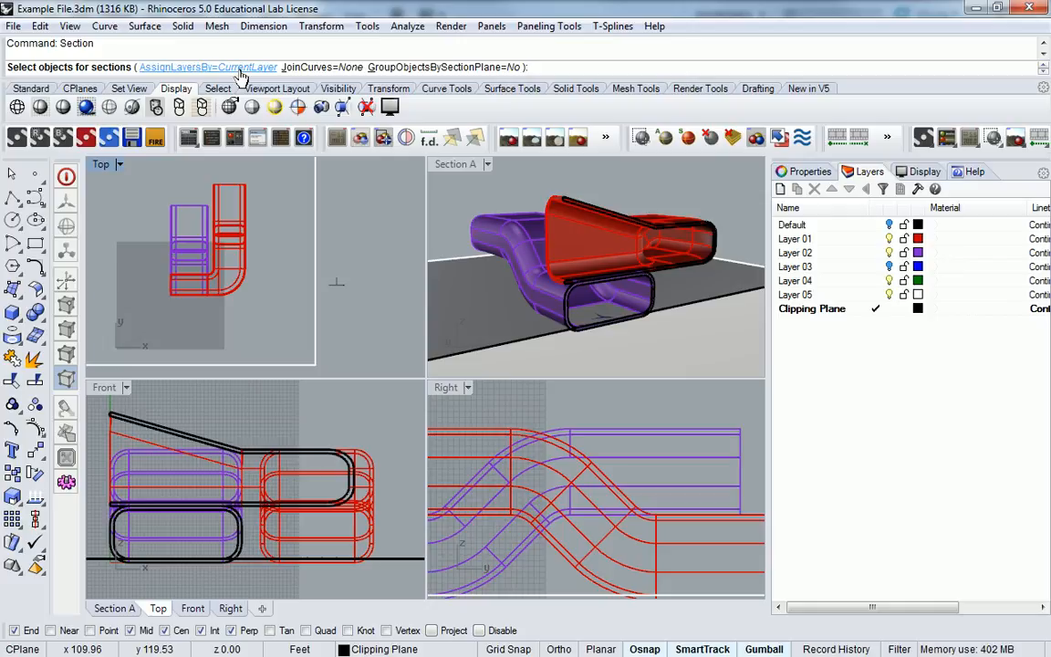
{"action": "mouse_move", "coordinate": [327, 188]}
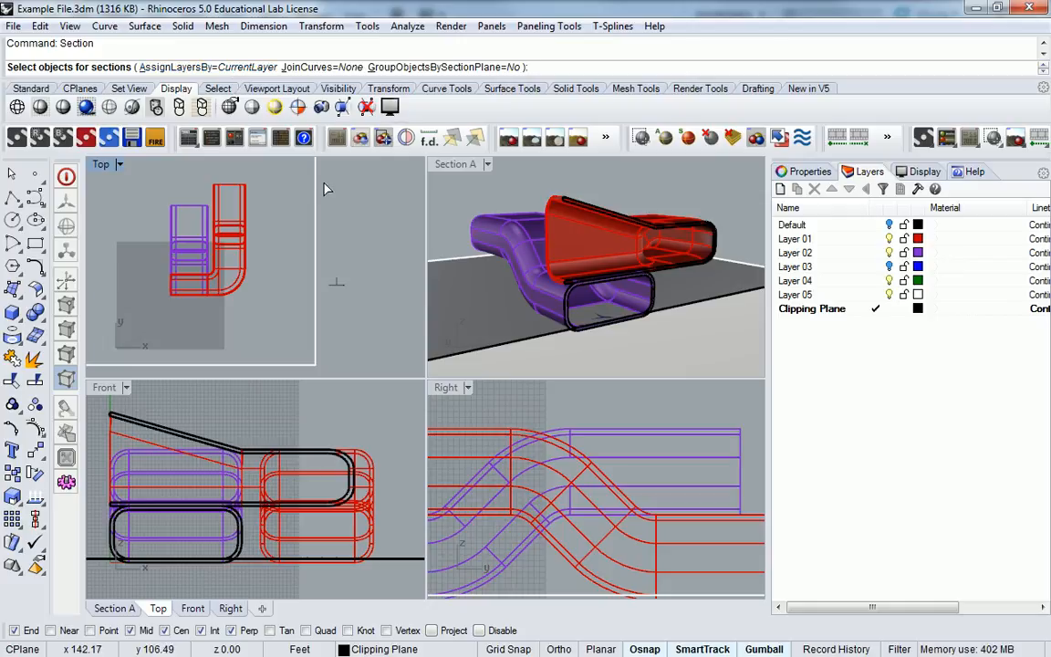
{"action": "mouse_move", "coordinate": [379, 227]}
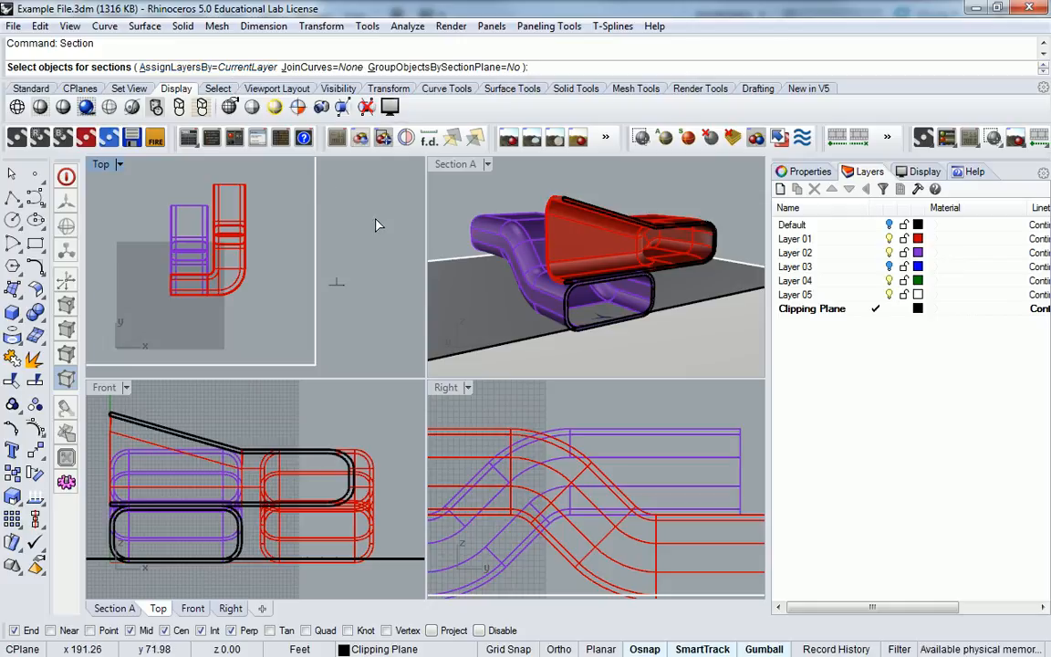
{"action": "left_click_drag", "start_coordinate": [374, 227], "coordinate": [150, 281]}
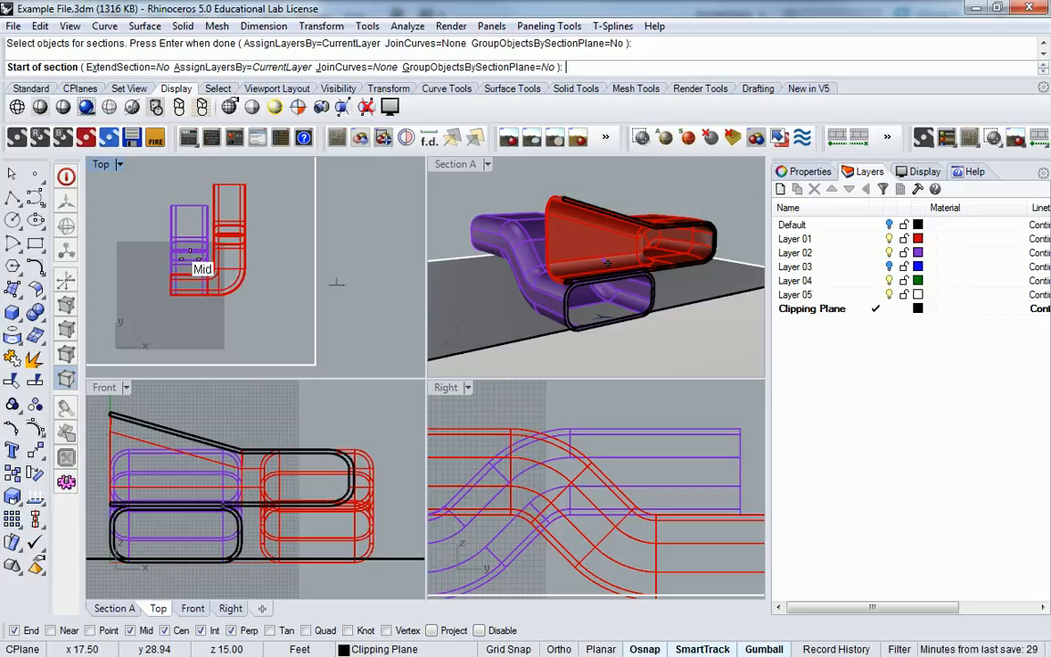
Step: Place the start point of the section line across the bench in Top view
{"action": "left_click", "coordinate": [201, 264]}
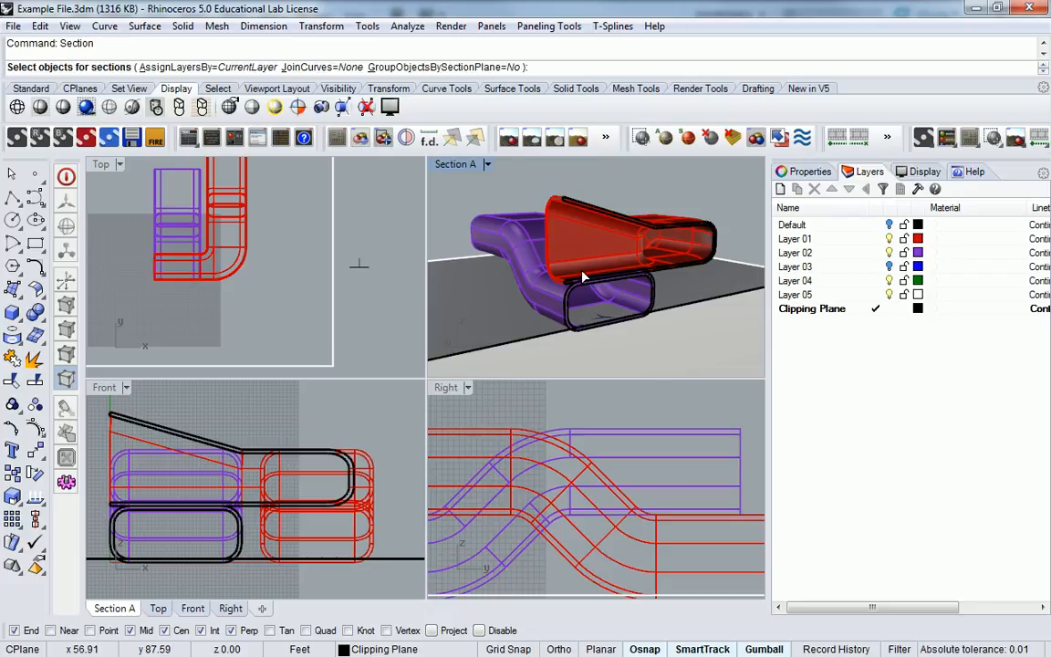
{"action": "mouse_move", "coordinate": [306, 217]}
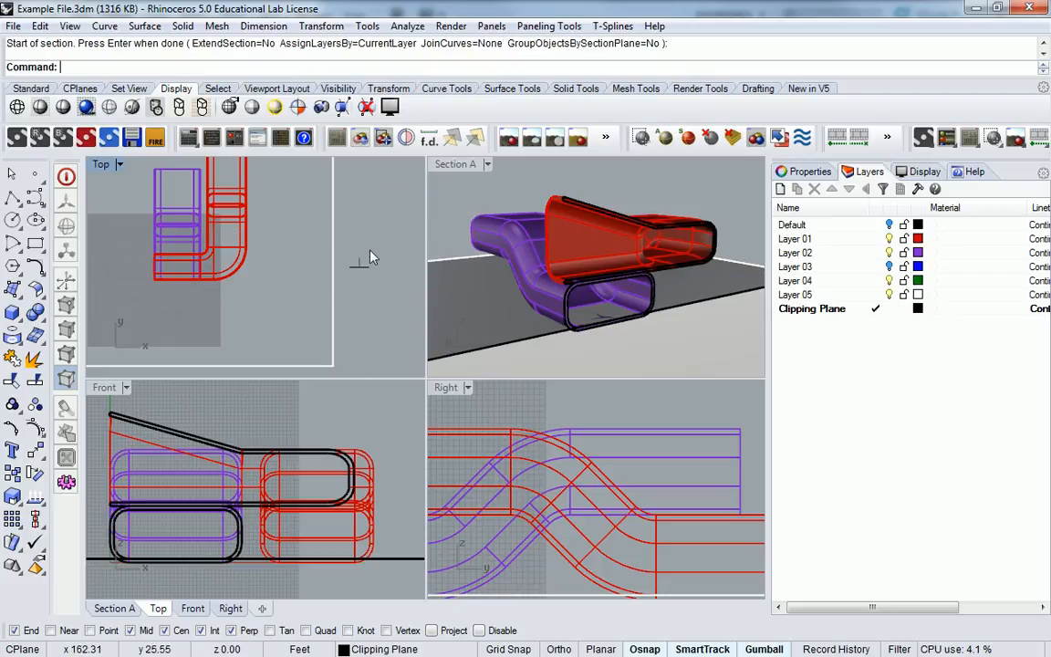
{"action": "mouse_move", "coordinate": [363, 270]}
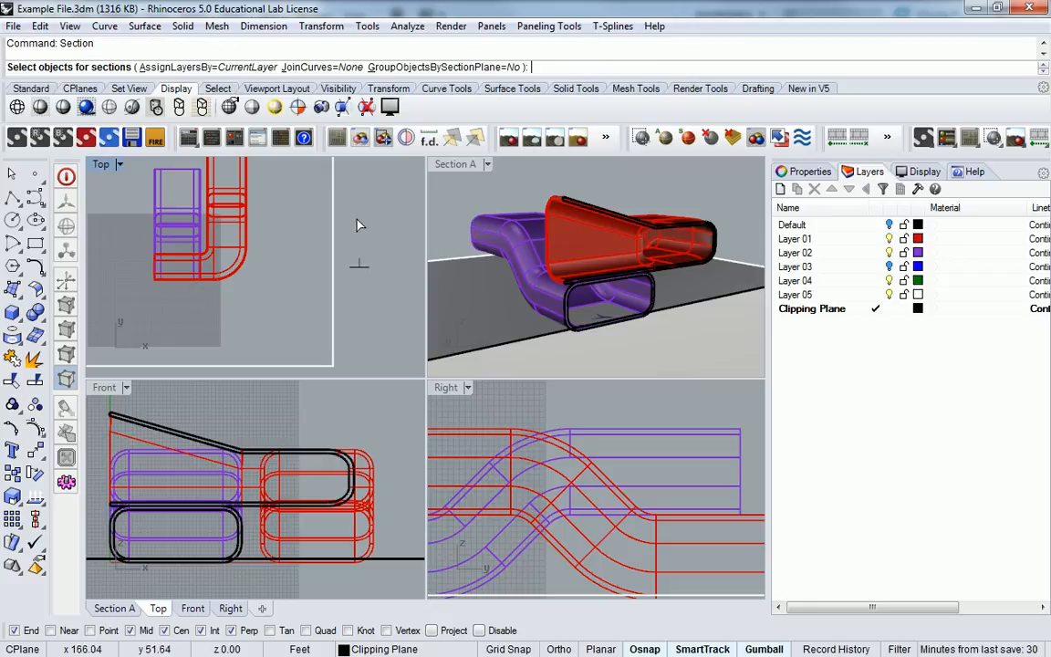
Step: Cancel the running Section command and bring up the Section A viewport's title menu
{"action": "key", "text": "Enter"}
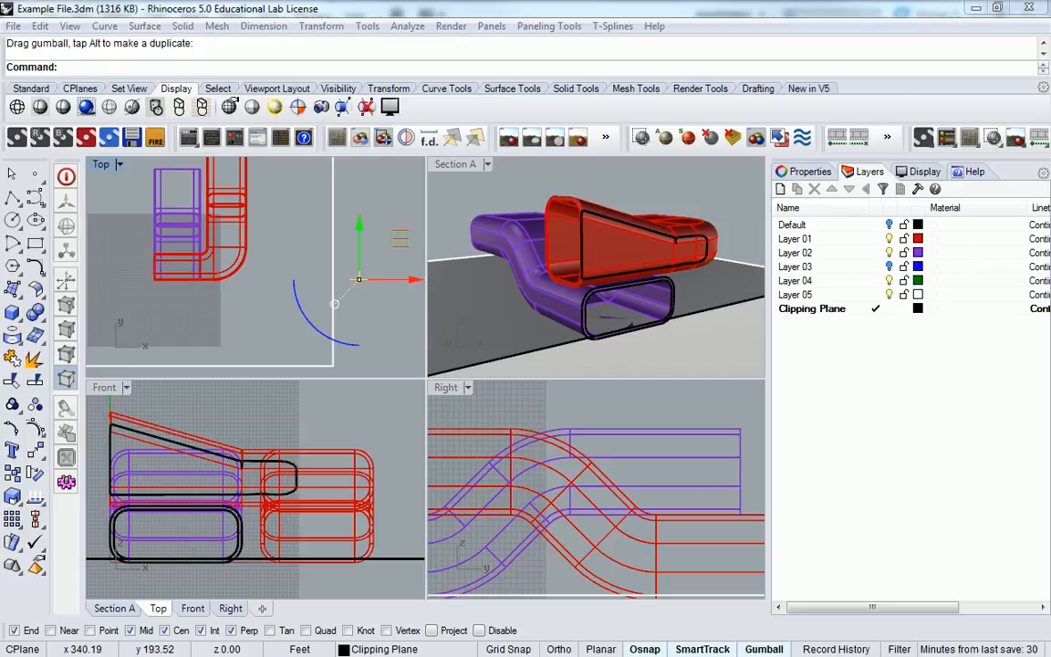
{"action": "left_click", "coordinate": [113, 164]}
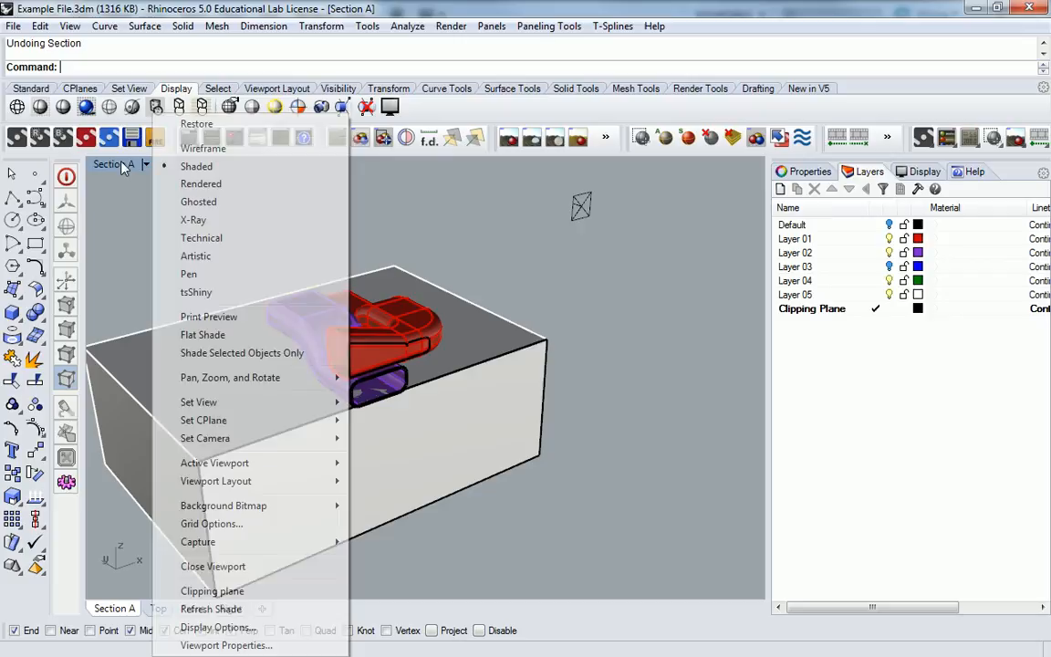
{"action": "mouse_move", "coordinate": [215, 481]}
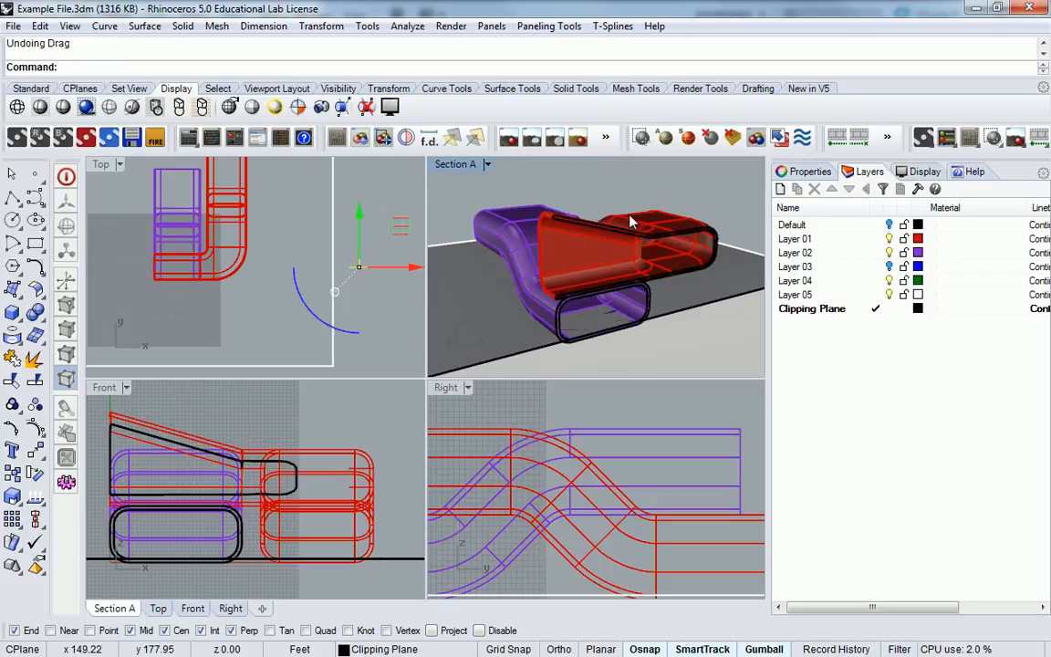
Step: Restore the saved named view Section A in the perspective viewport
{"action": "right_click", "coordinate": [629, 222]}
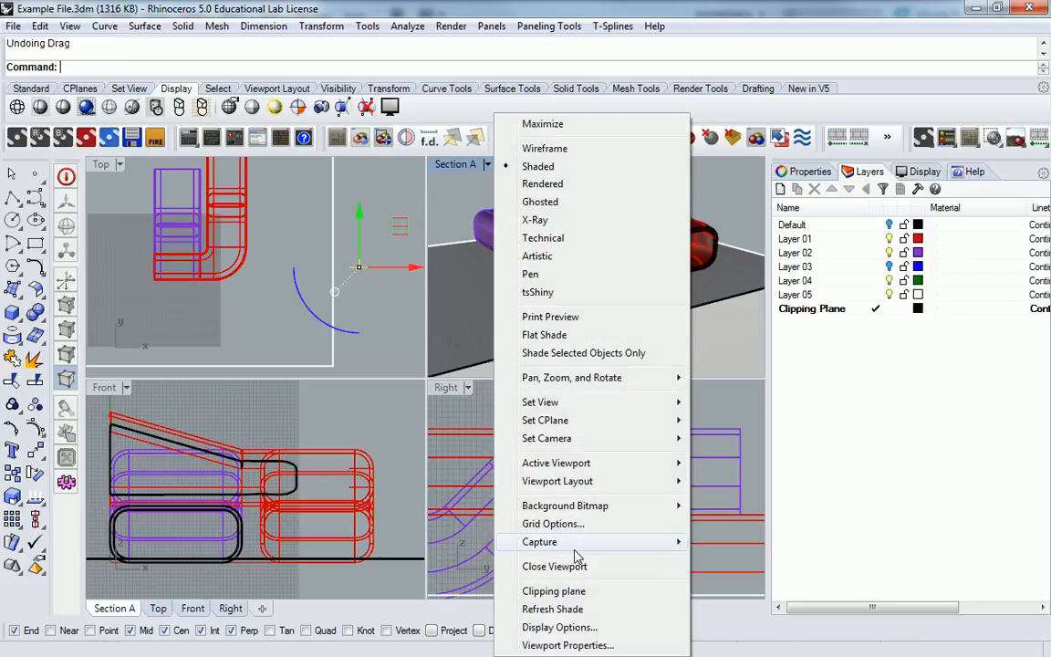
{"action": "mouse_move", "coordinate": [540, 401]}
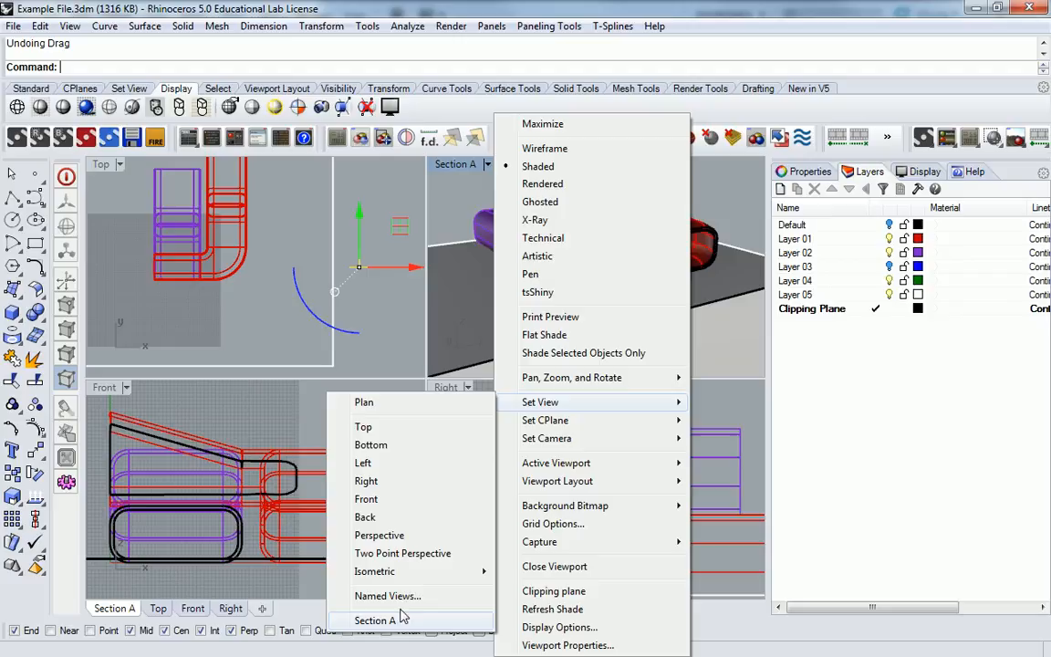
{"action": "left_click", "coordinate": [387, 595]}
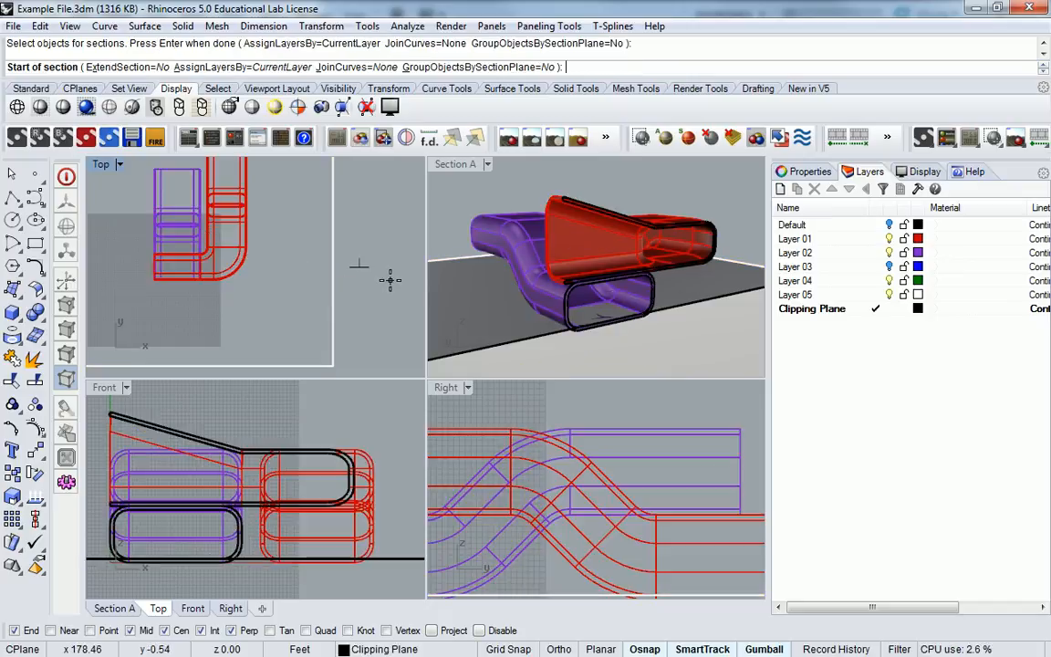
Step: Place the start of a horizontal section line through the tubes in Top view
{"action": "left_click", "coordinate": [357, 266]}
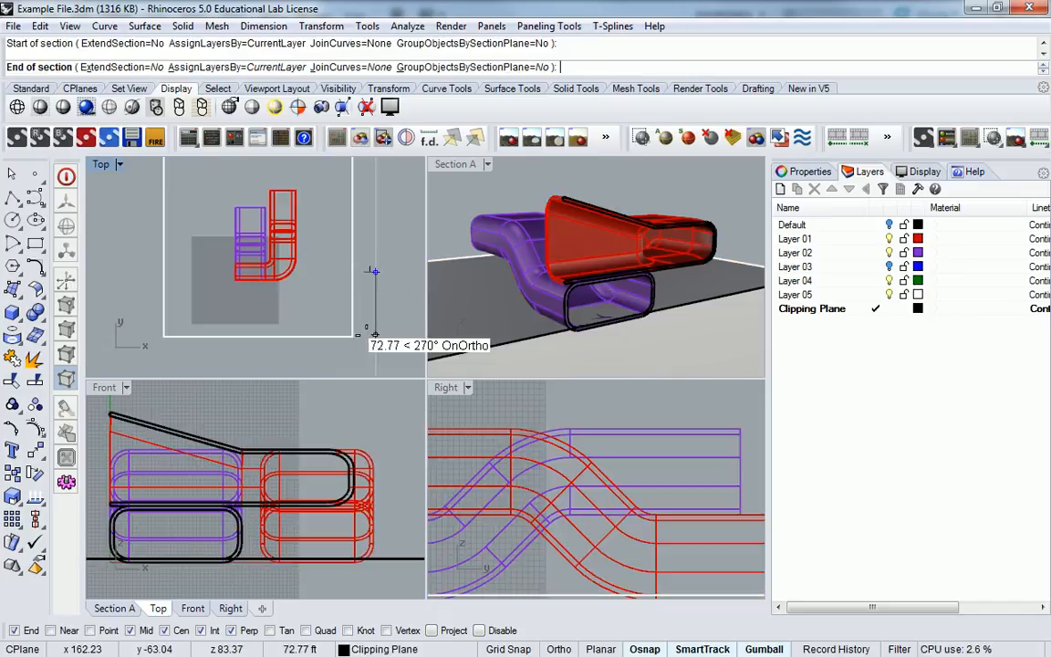
{"action": "mouse_move", "coordinate": [354, 281]}
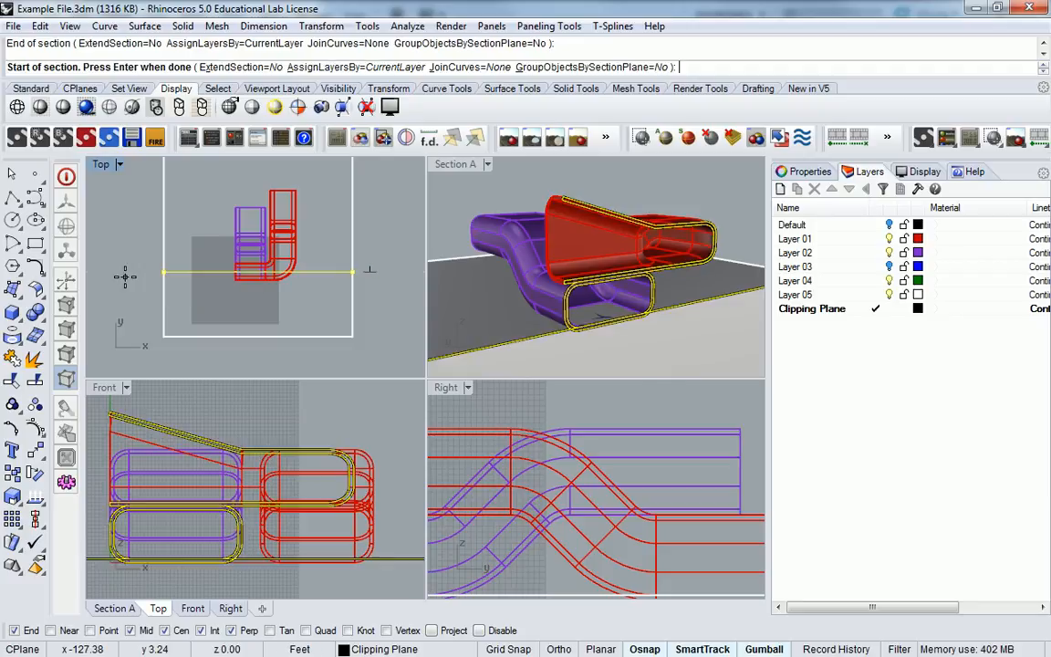
{"action": "mouse_move", "coordinate": [241, 230]}
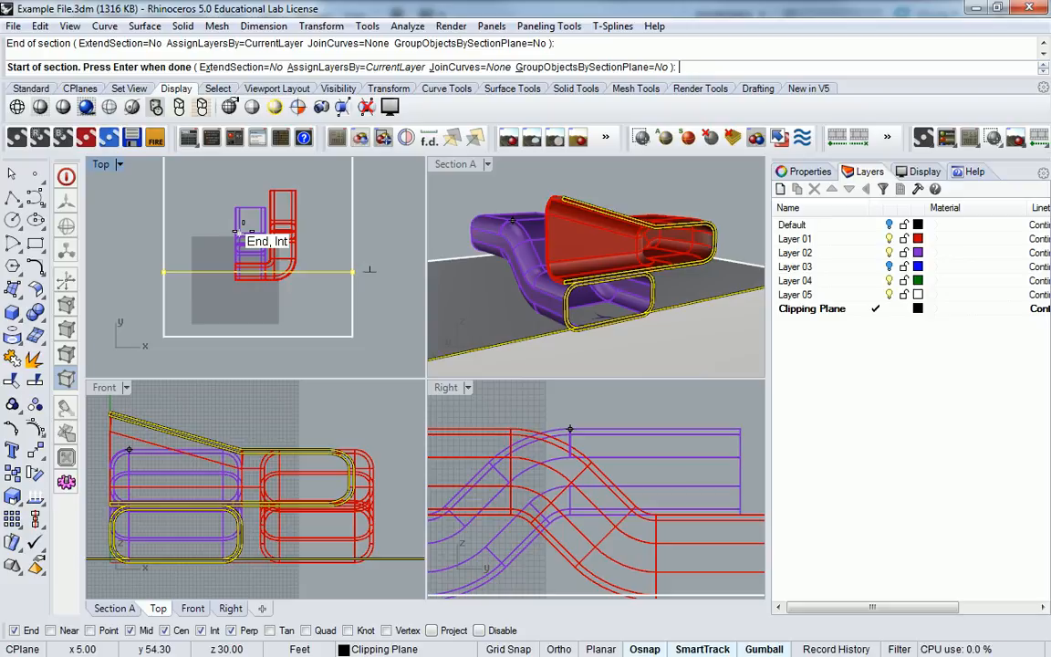
{"action": "mouse_move", "coordinate": [386, 208]}
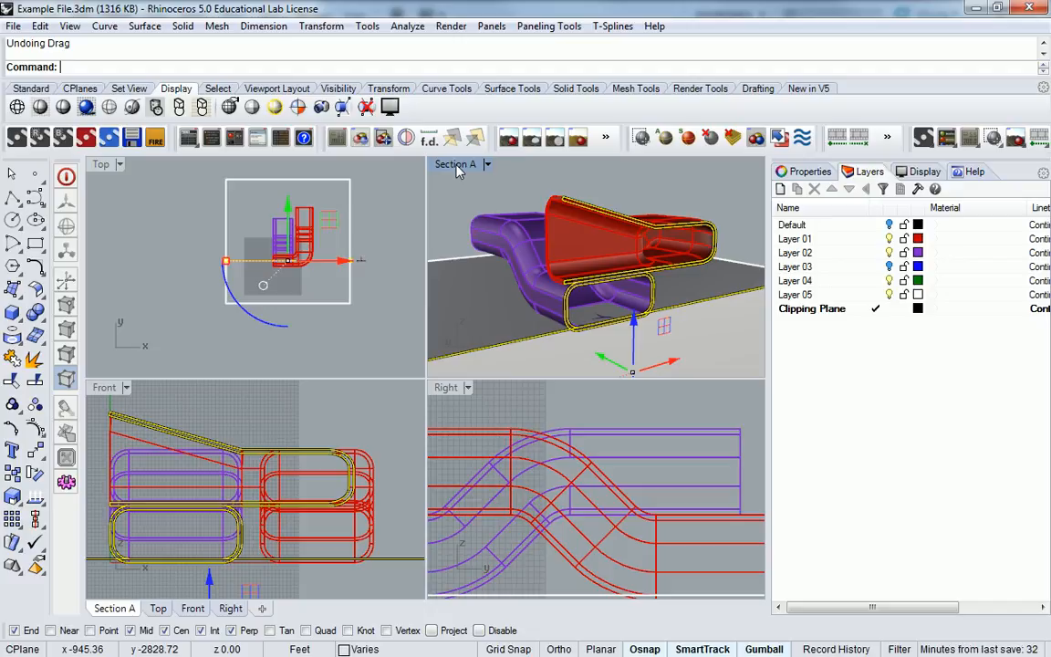
Step: Run Make2D from the current view with Maintain source layers checked and confirm
{"action": "type", "text": "Make2D"}
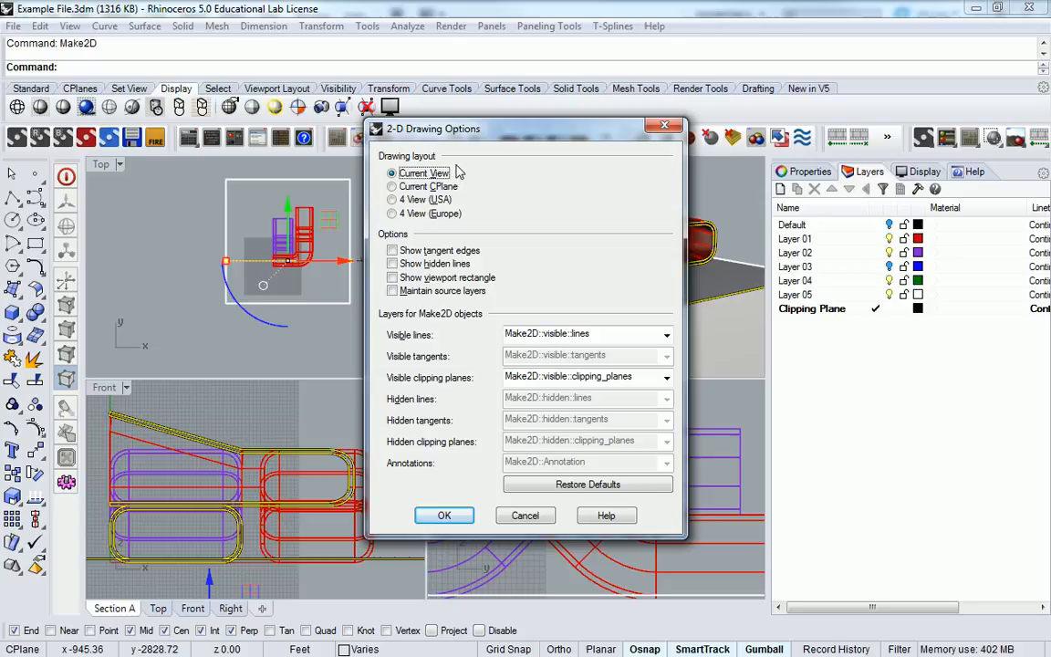
{"action": "left_click", "coordinate": [392, 290]}
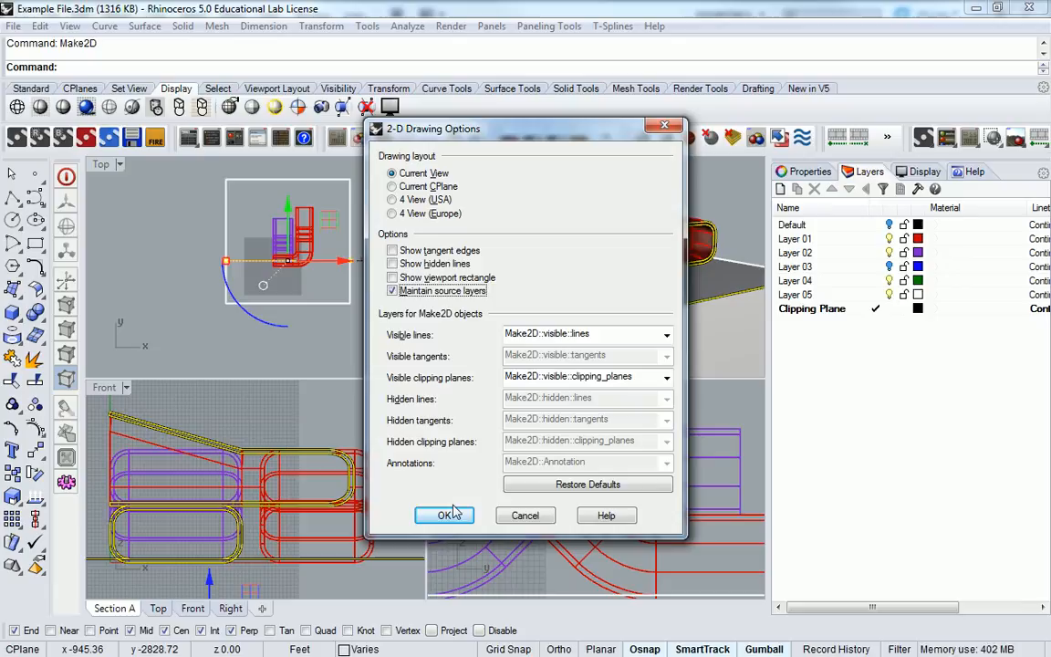
{"action": "left_click", "coordinate": [445, 515]}
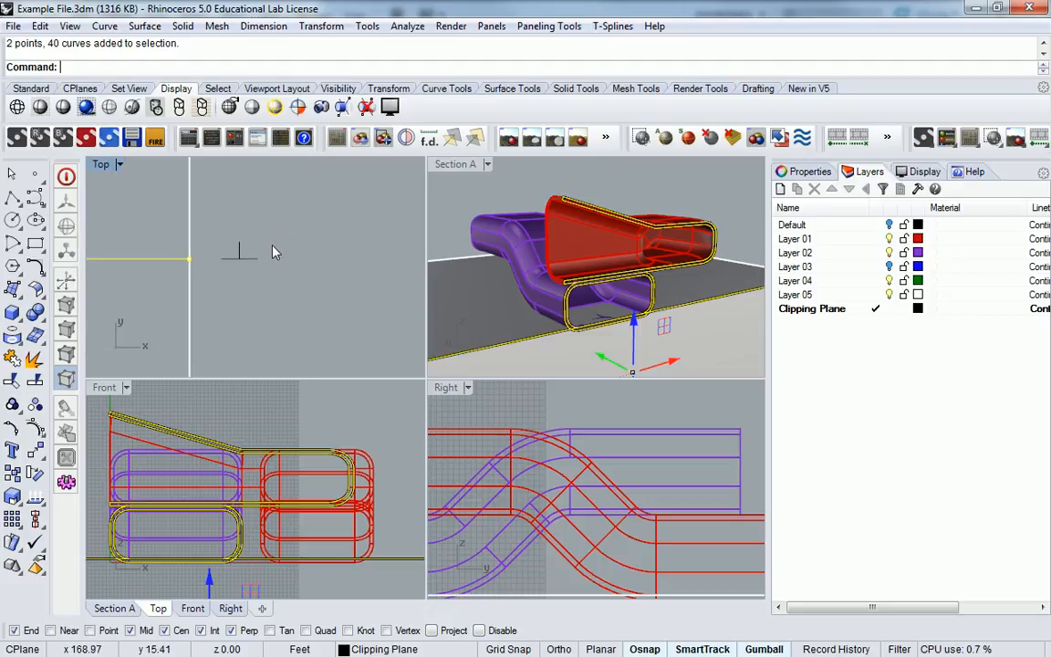
{"action": "mouse_move", "coordinate": [270, 240]}
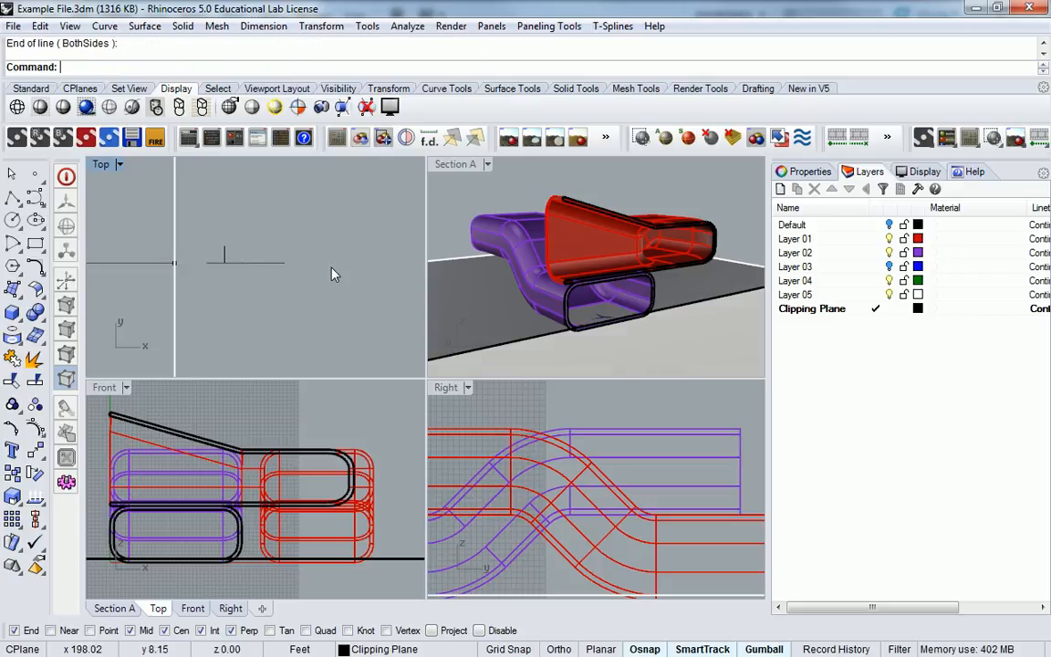
{"action": "mouse_move", "coordinate": [392, 270]}
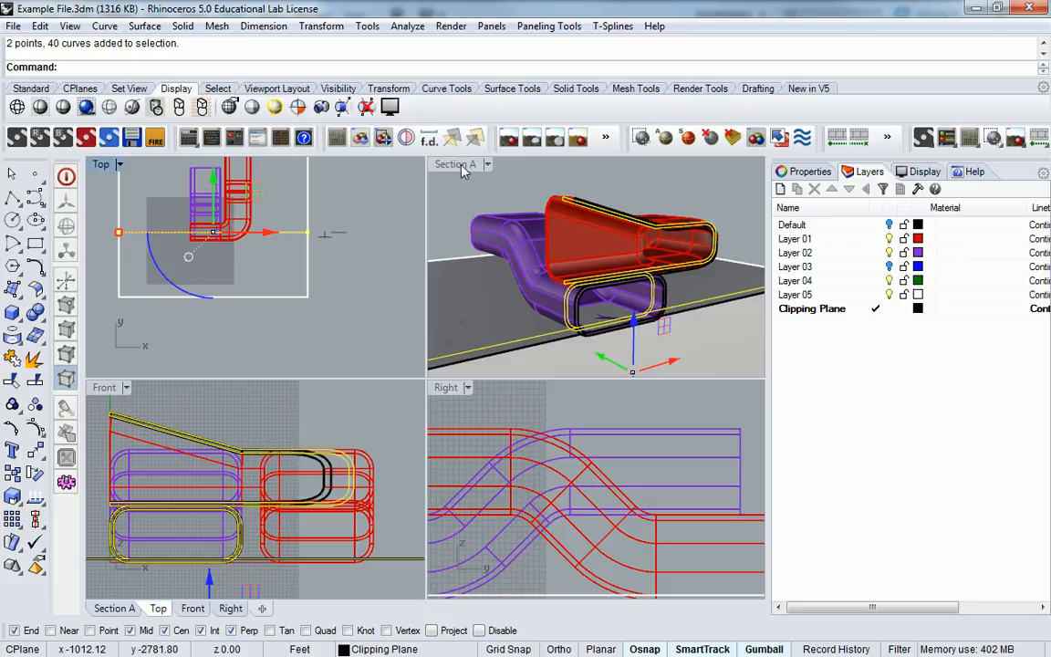
{"action": "mouse_move", "coordinate": [602, 208]}
{"action": "type", "text": "Make2D"}
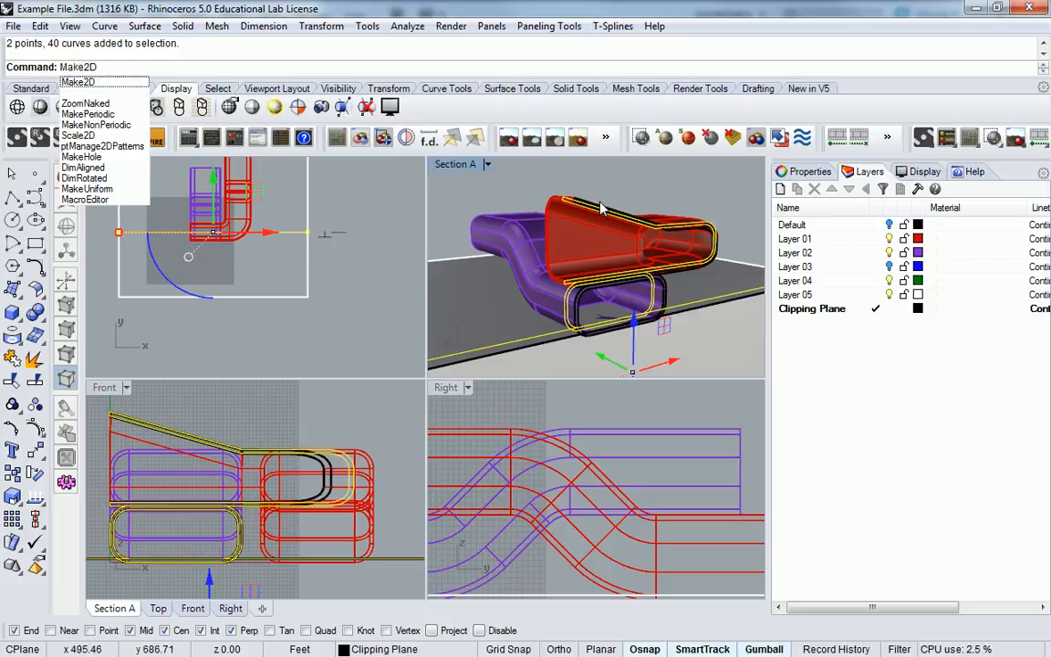
Step: Run Make2D again, keeping Current View and source layers, to generate the 2D drawing
{"action": "left_click", "coordinate": [77, 91]}
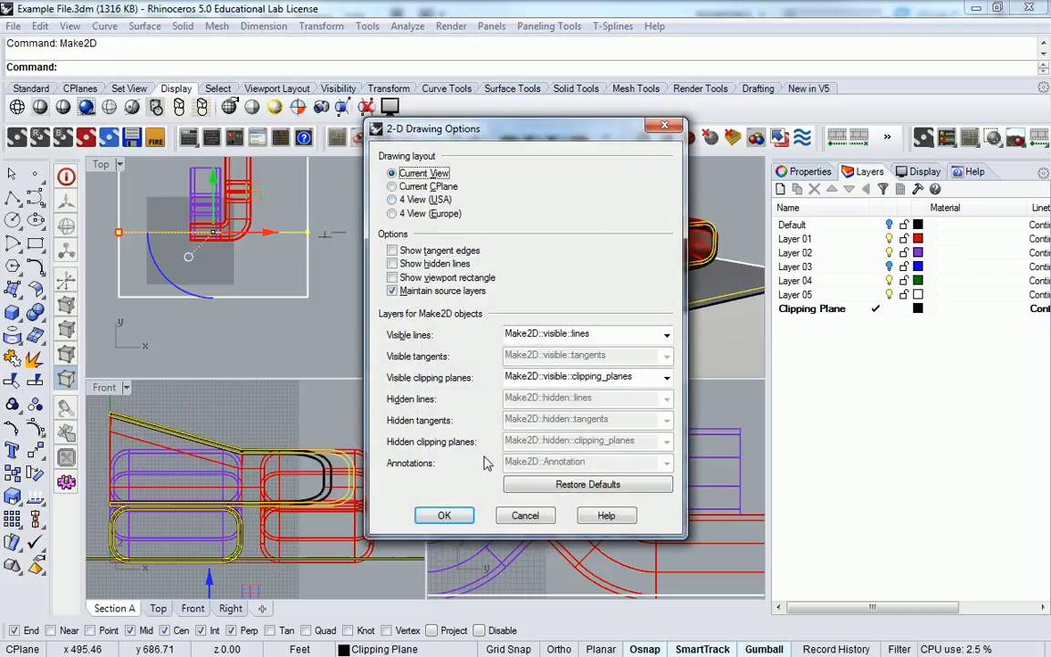
{"action": "left_click", "coordinate": [445, 514]}
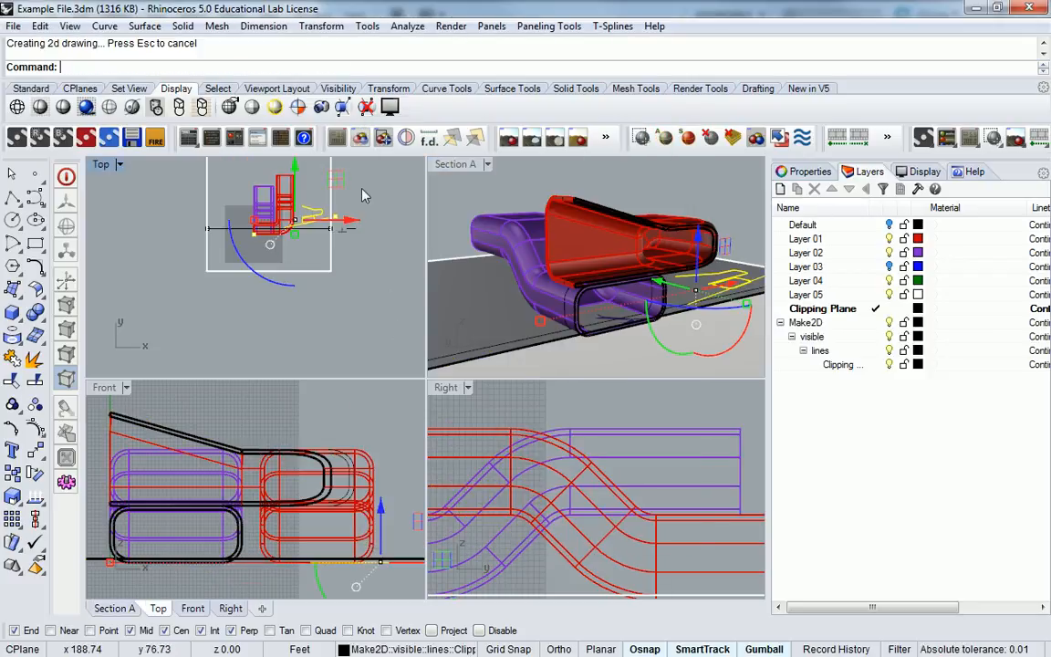